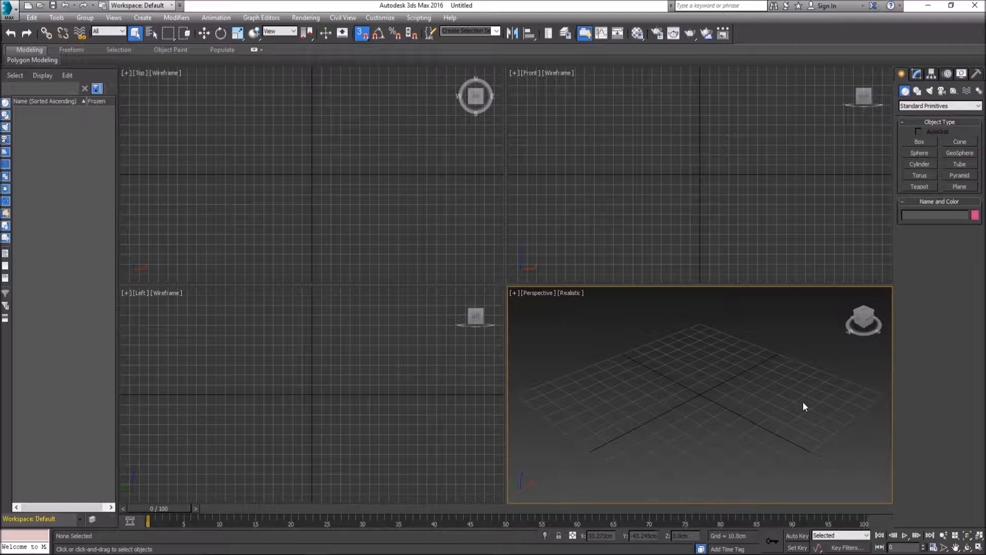
Maximize the Front viewport and pan so the world origin sits near the lower-left corner.
click(698, 393)
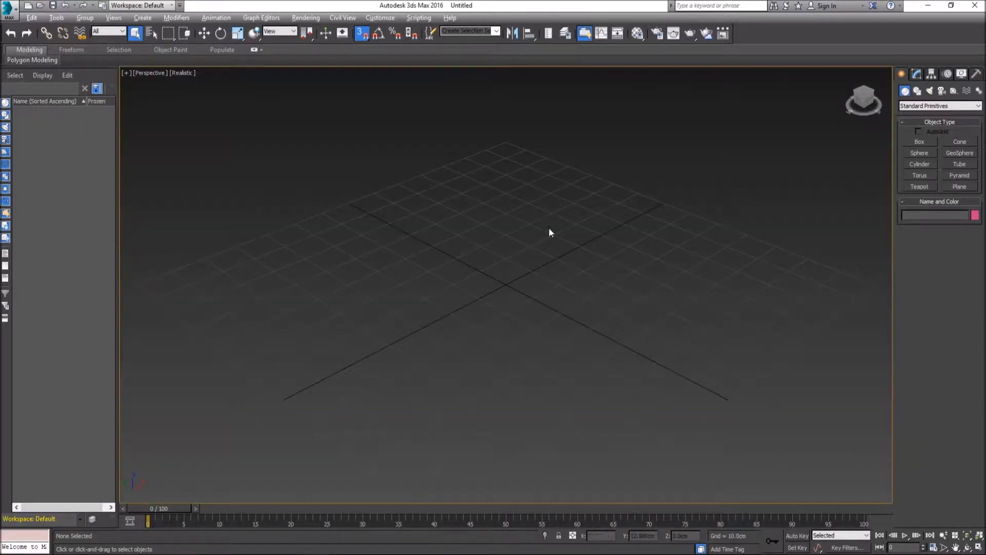
mouse_move(522, 264)
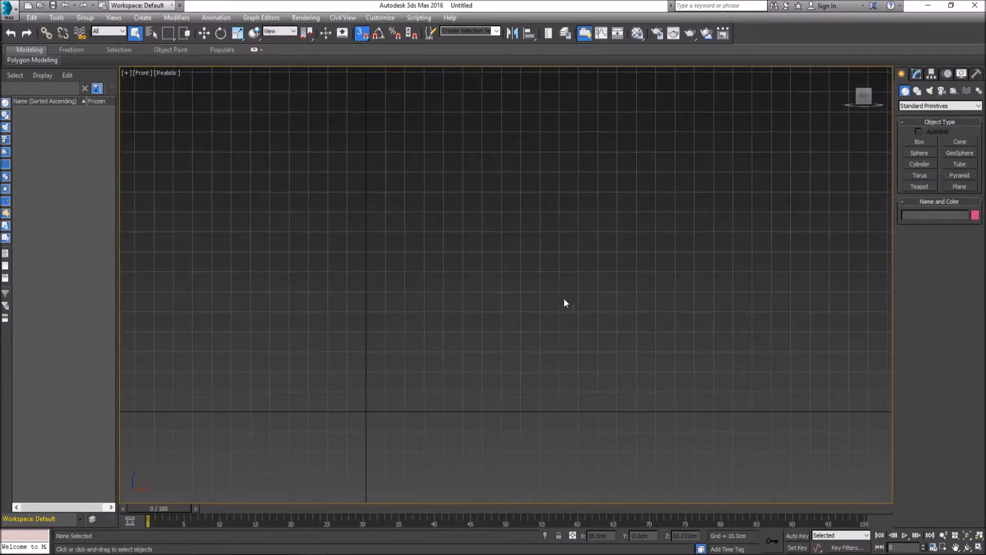
drag(566, 302, 424, 338)
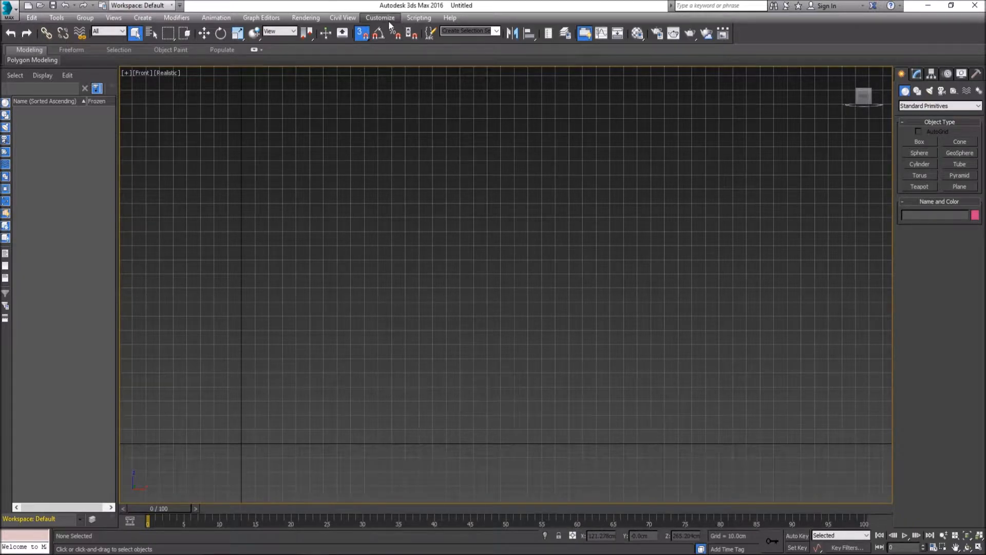
mouse_move(361, 33)
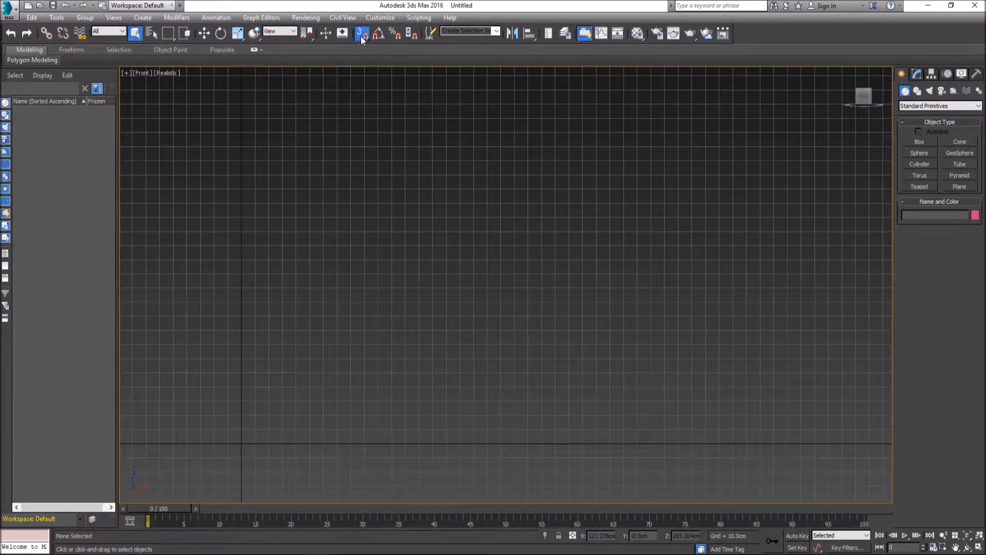
Set both the display units and the system unit scale to centimetres in Units Setup.
click(379, 17)
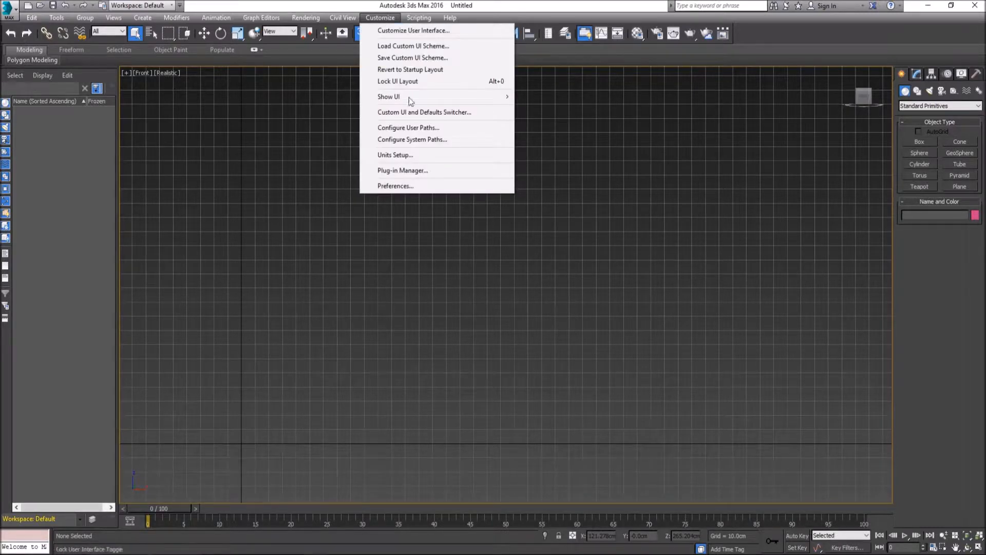
click(395, 155)
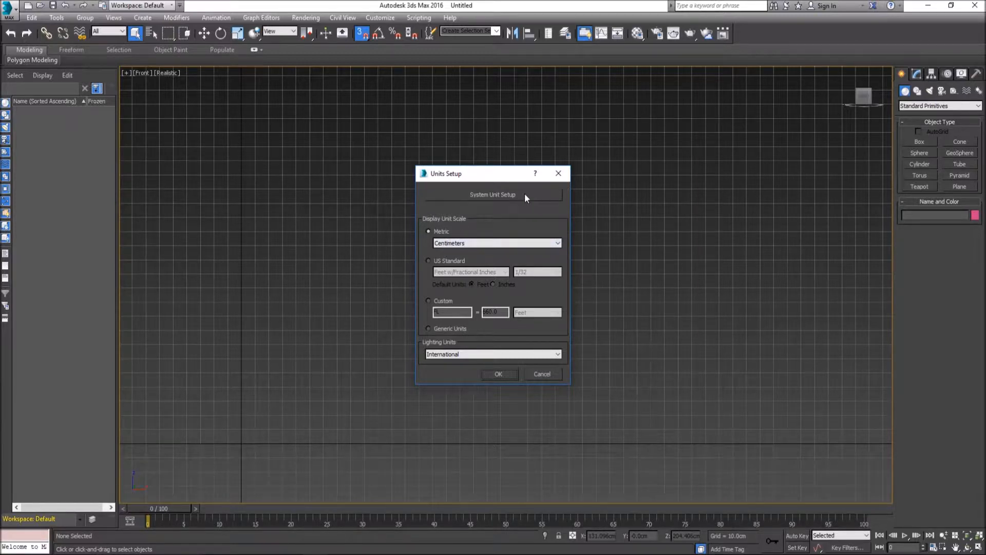
click(493, 194)
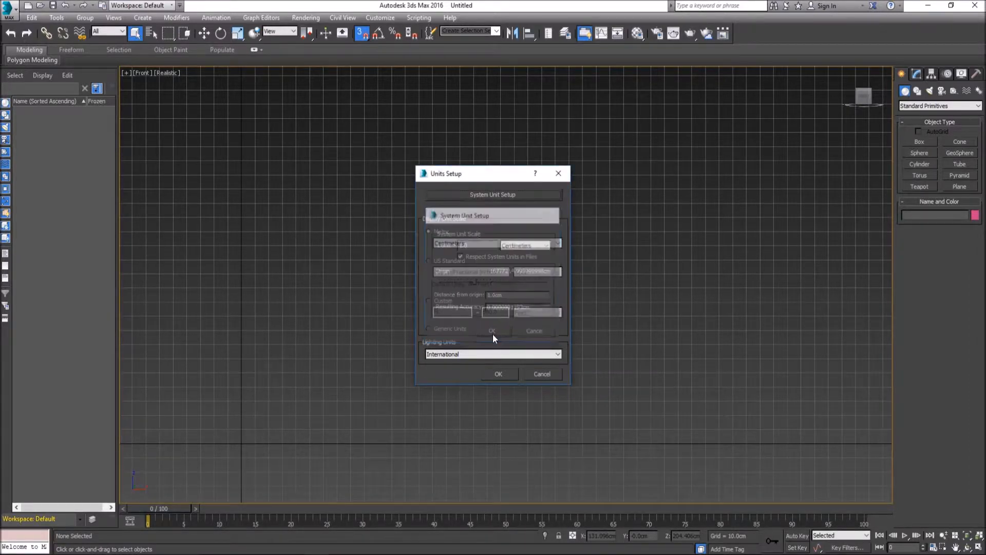
click(498, 374)
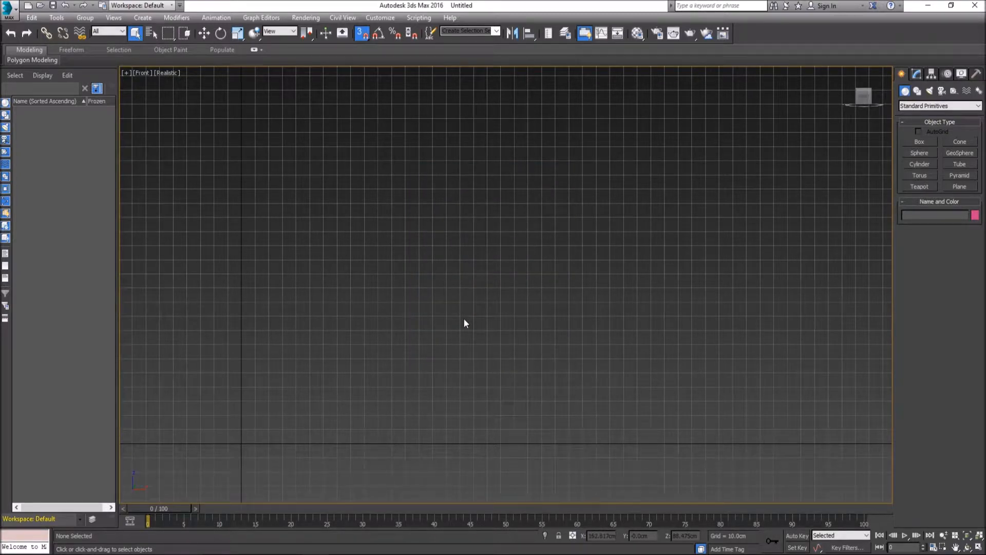
mouse_move(475, 321)
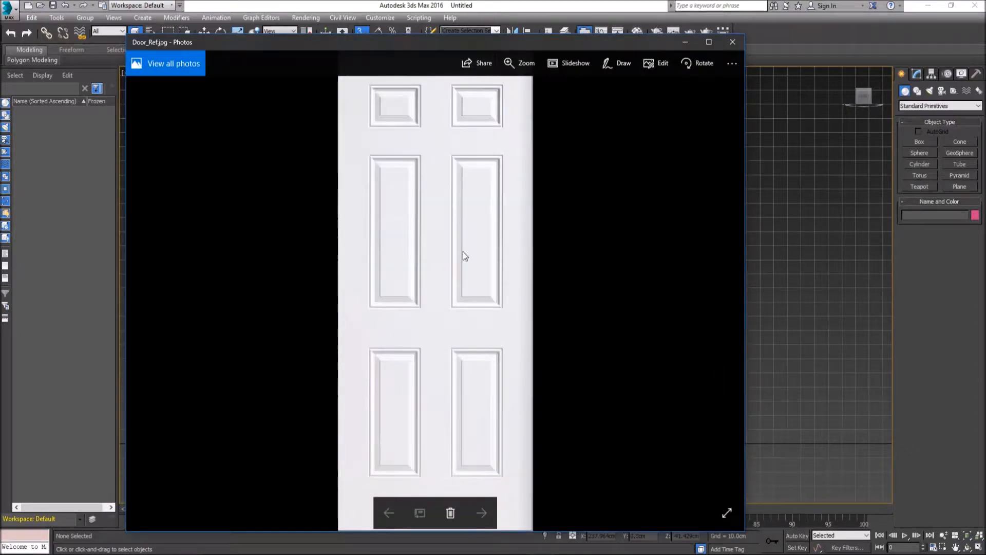
click(731, 41)
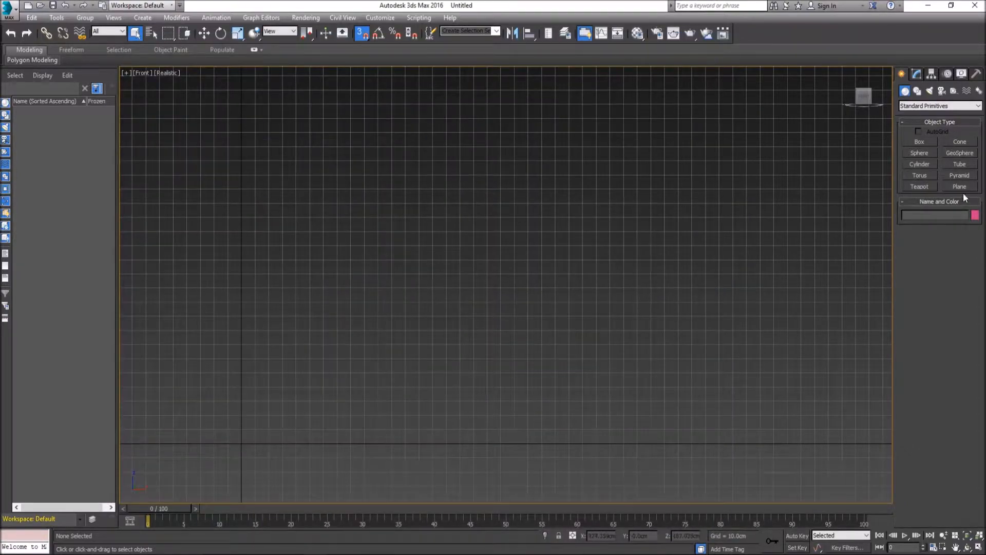
Start the Plane tool, enable grid-point snapping and set home grid spacing to 5 cm.
click(960, 186)
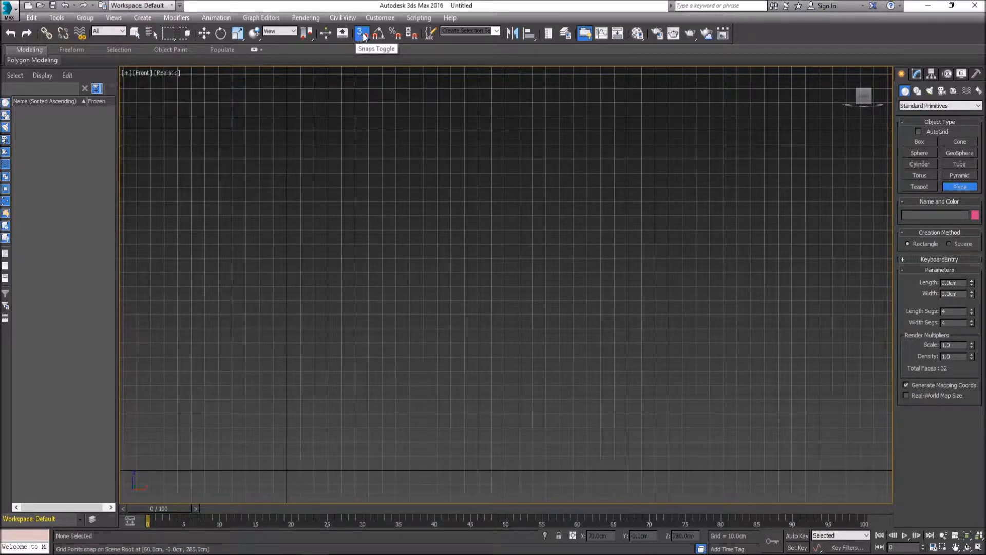
click(361, 33)
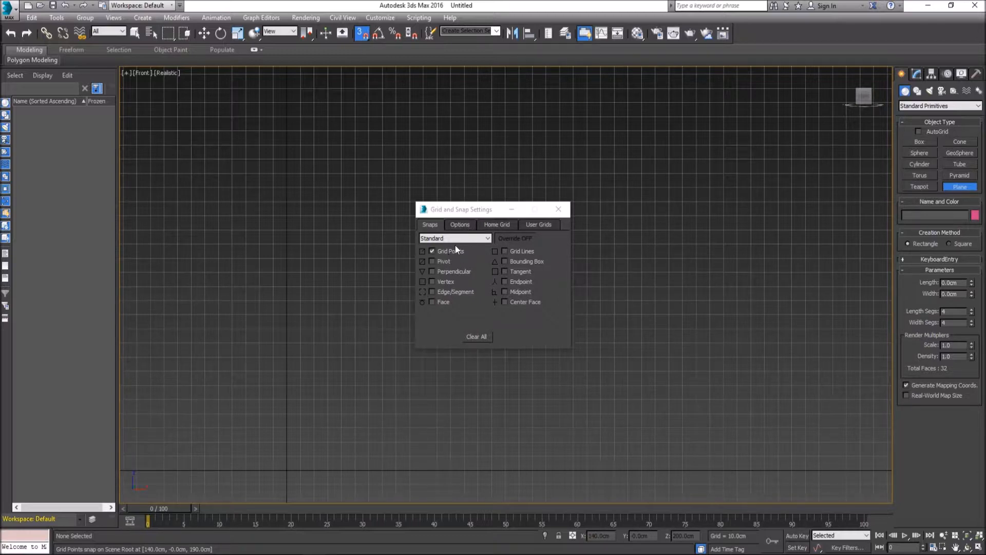
click(459, 224)
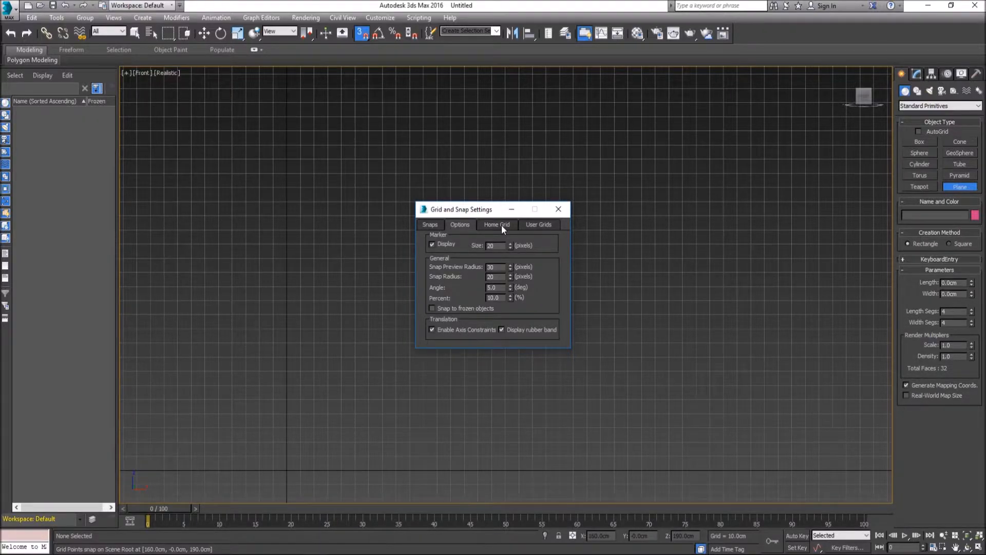
click(496, 224)
text(5)
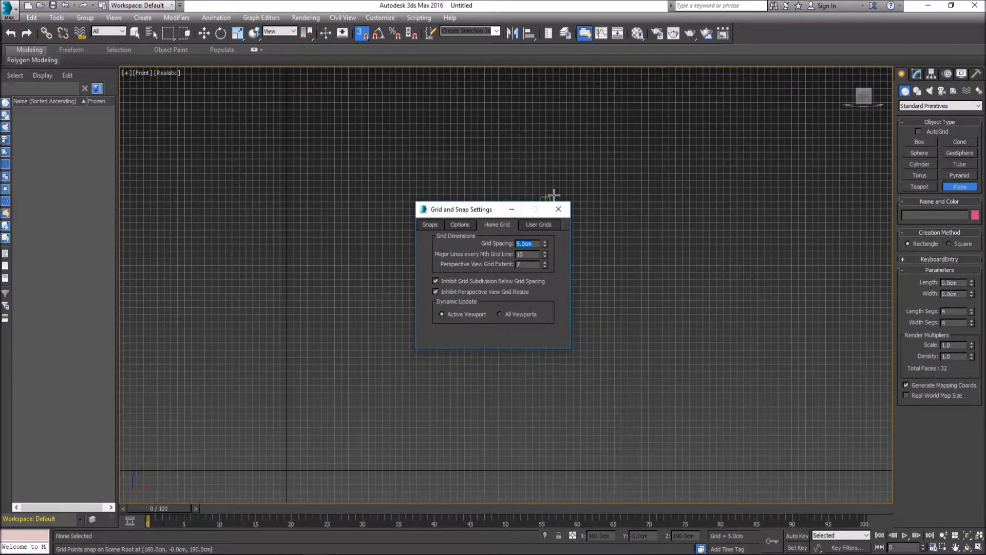
click(558, 209)
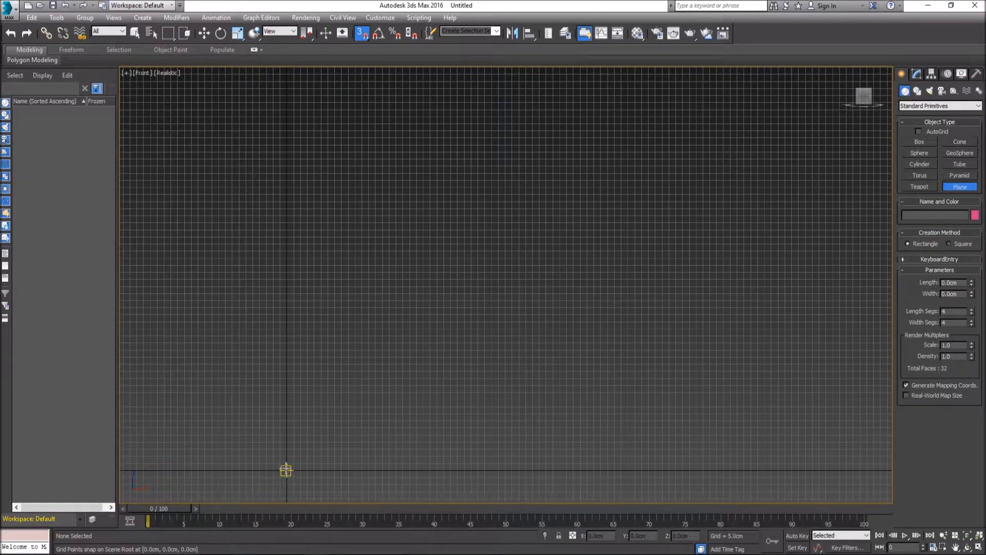
Draw a plane from the origin 210 cm tall and widen it to about 65 cm.
drag(286, 469, 284, 118)
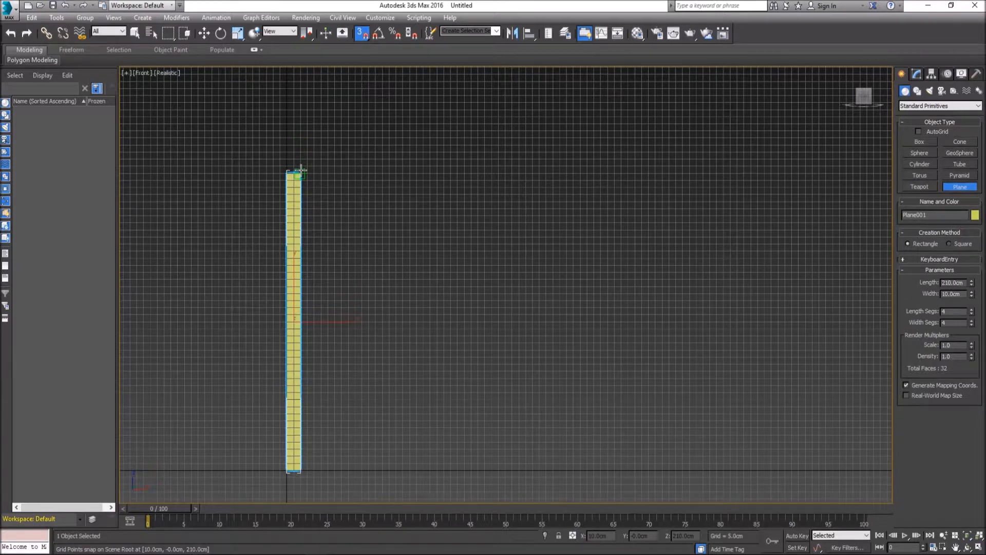
drag(296, 174, 343, 175)
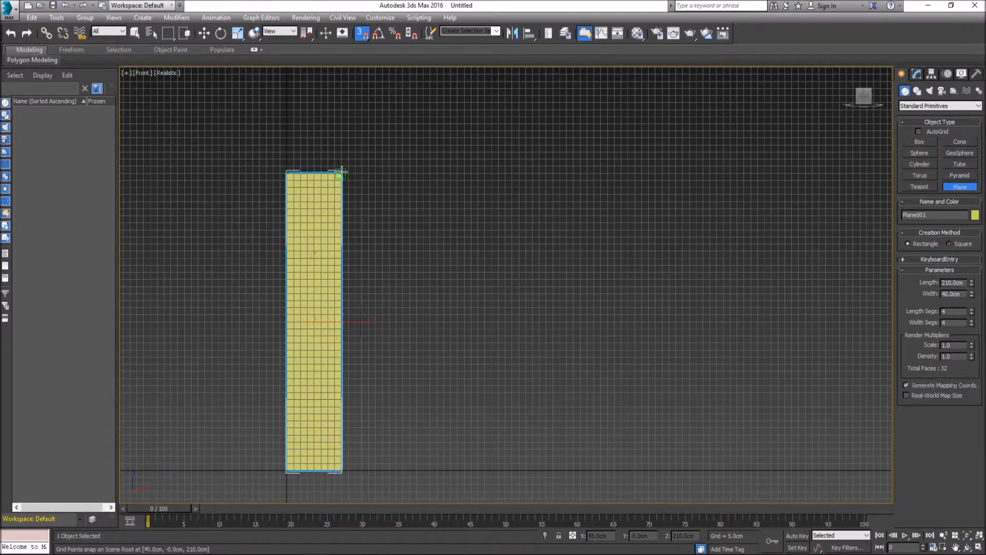
drag(342, 171, 365, 171)
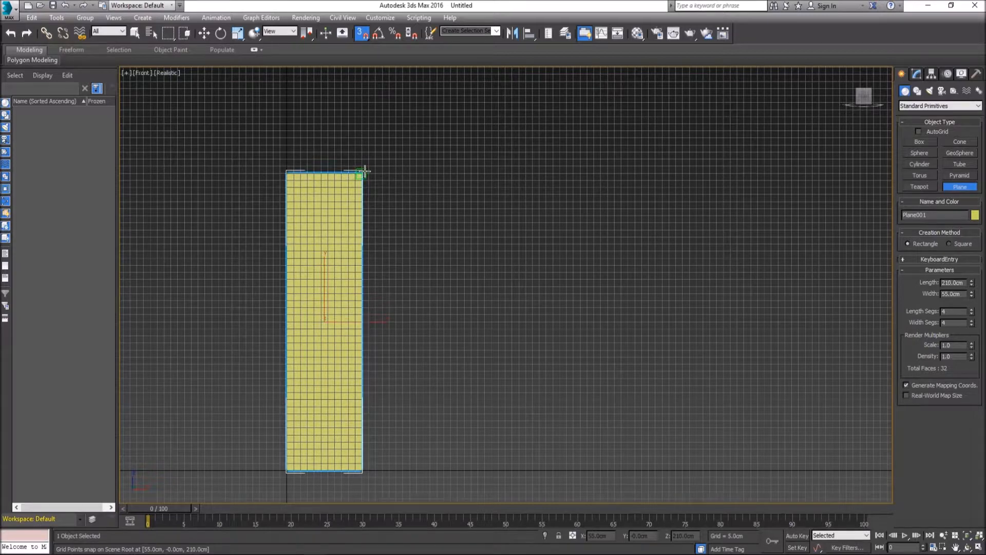
drag(364, 173, 377, 173)
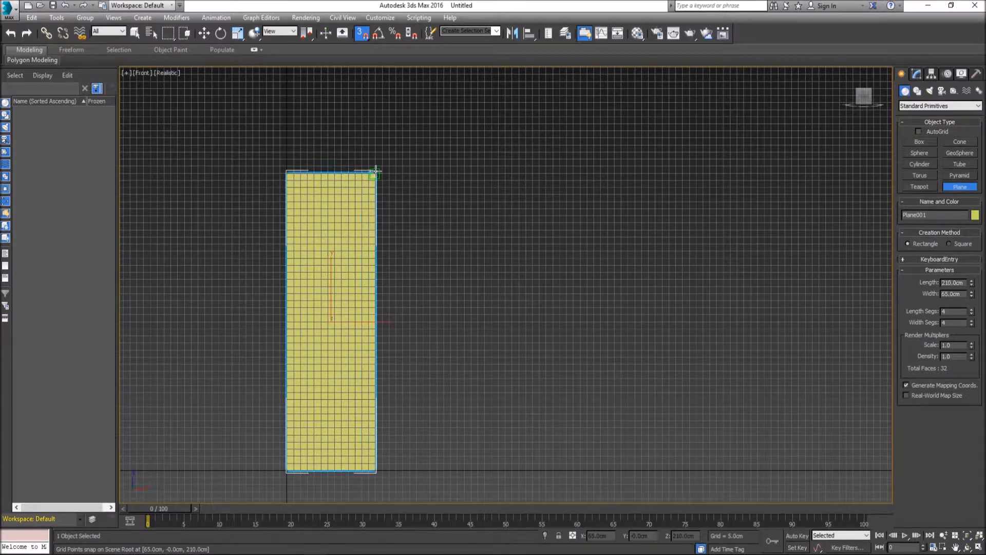
drag(377, 174, 397, 174)
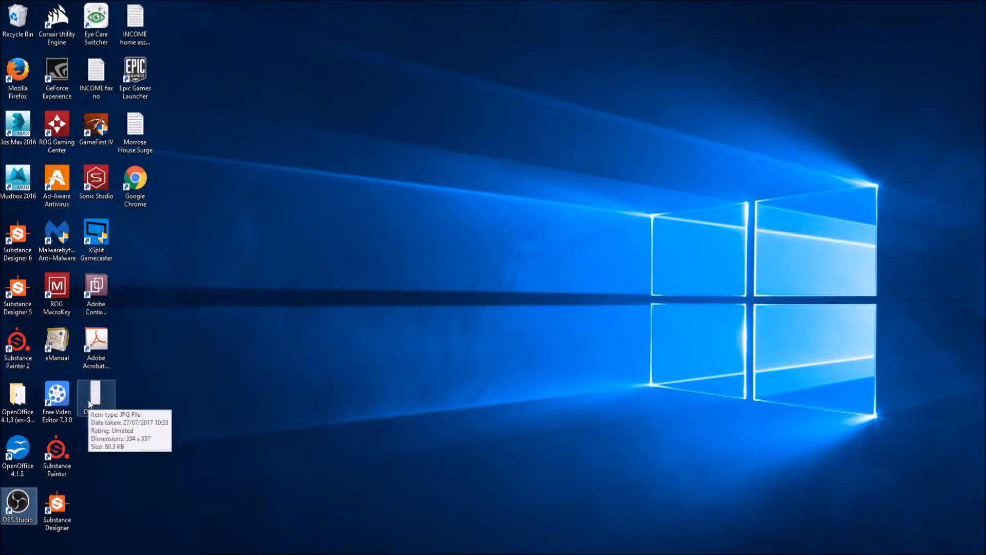
Drag the Door_Ref image from the desktop onto the plane to texture it.
drag(95, 396, 337, 488)
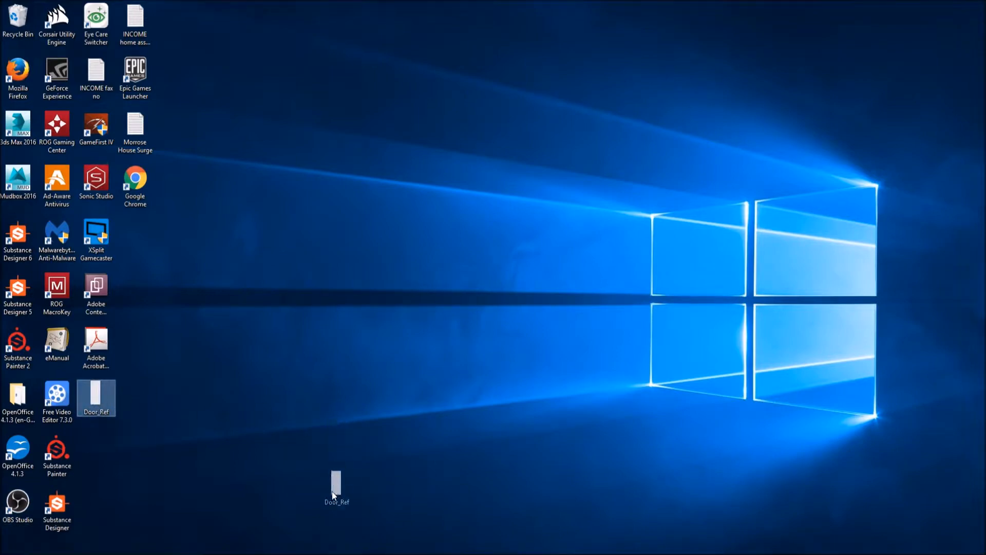
double_click(17, 124)
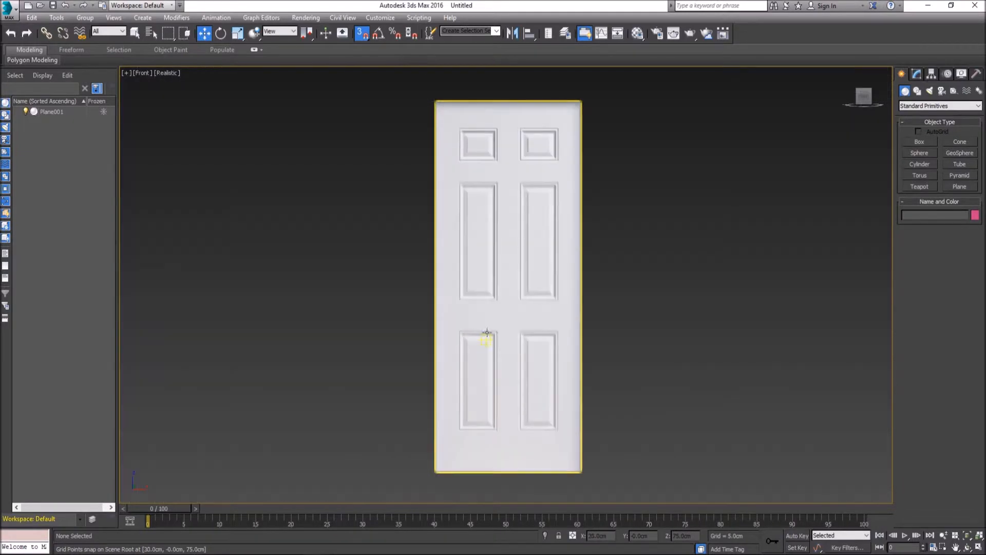
mouse_move(571, 231)
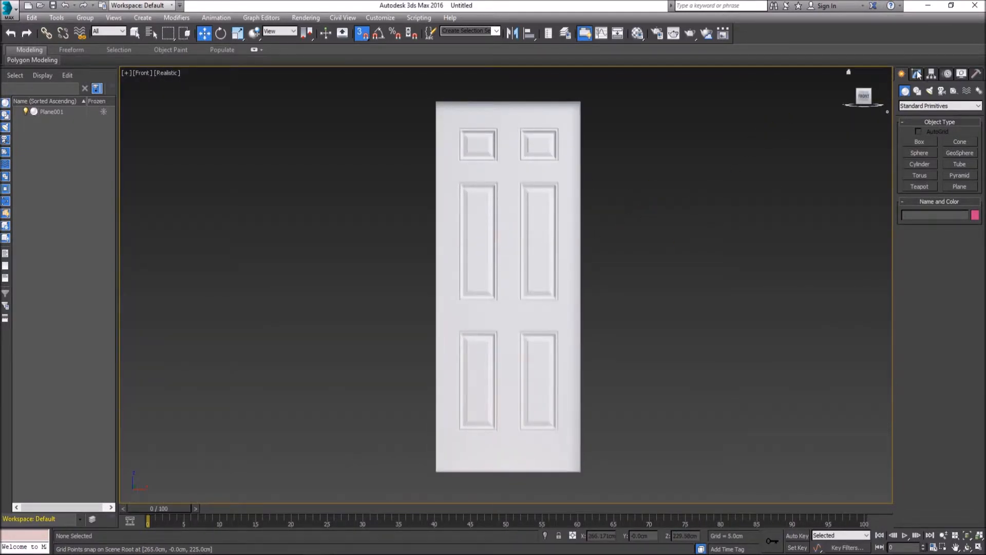
Select Plane001 in the Modify panel and open its Modifier List dropdown.
click(917, 74)
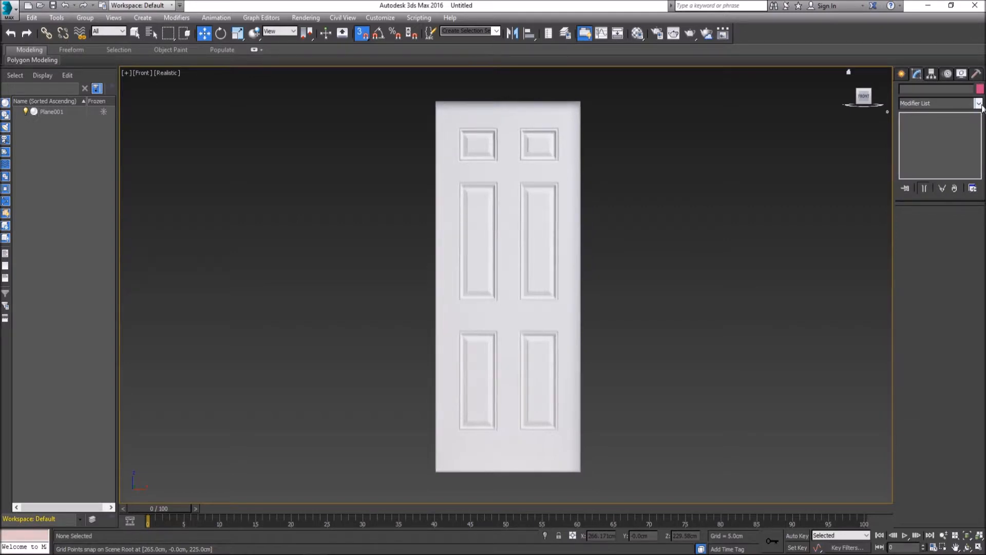
click(535, 212)
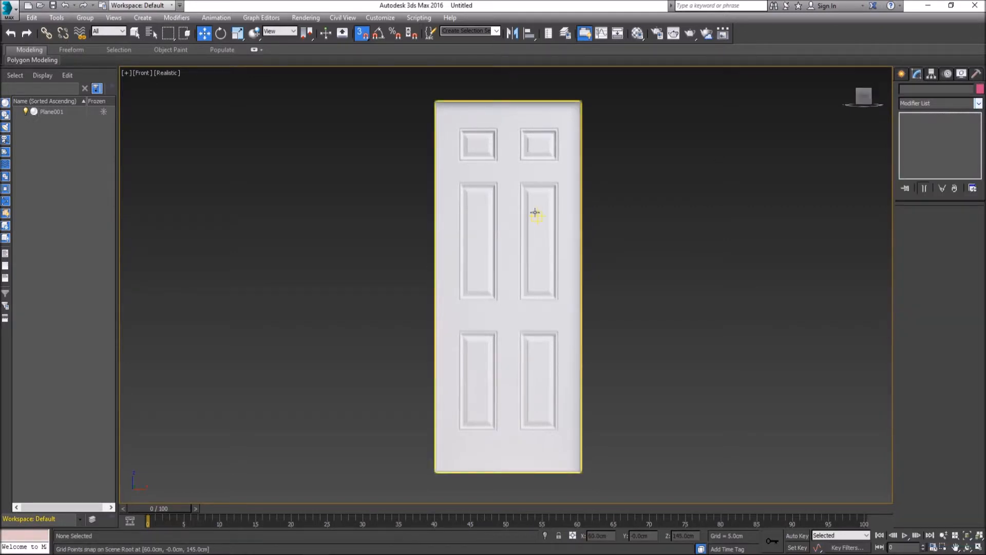
click(534, 212)
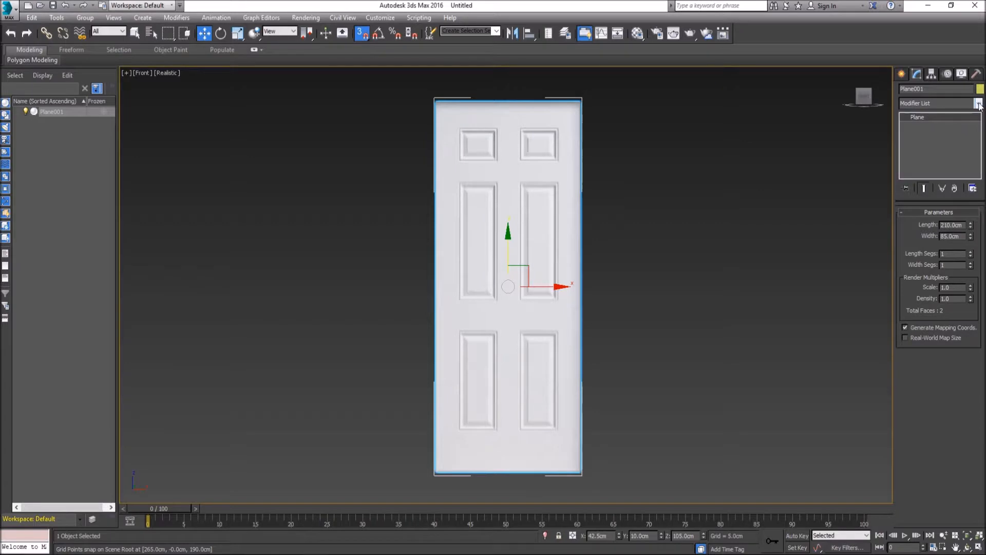
click(977, 104)
text(UVW Map)
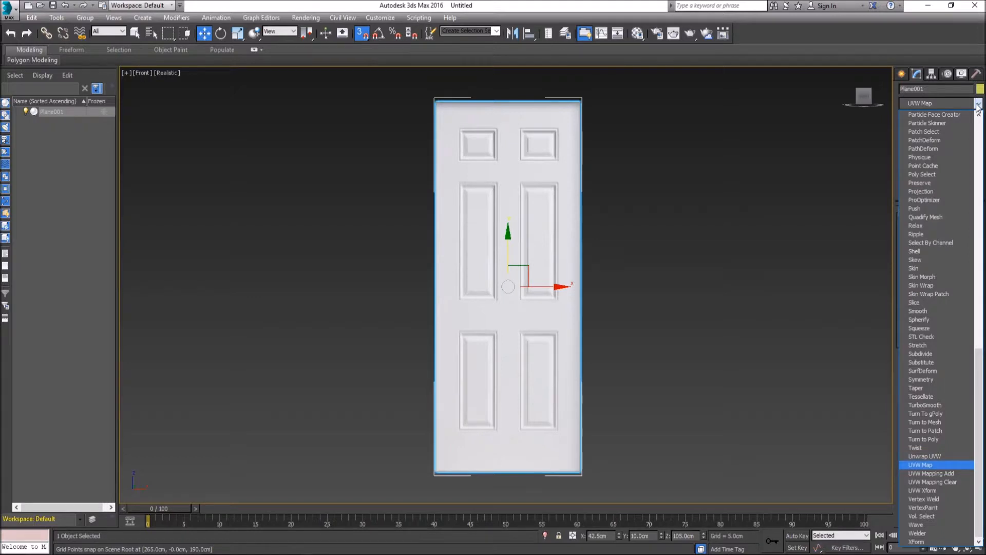
Add a UVW Map modifier to Plane001 and select it in the modifier stack.
click(921, 465)
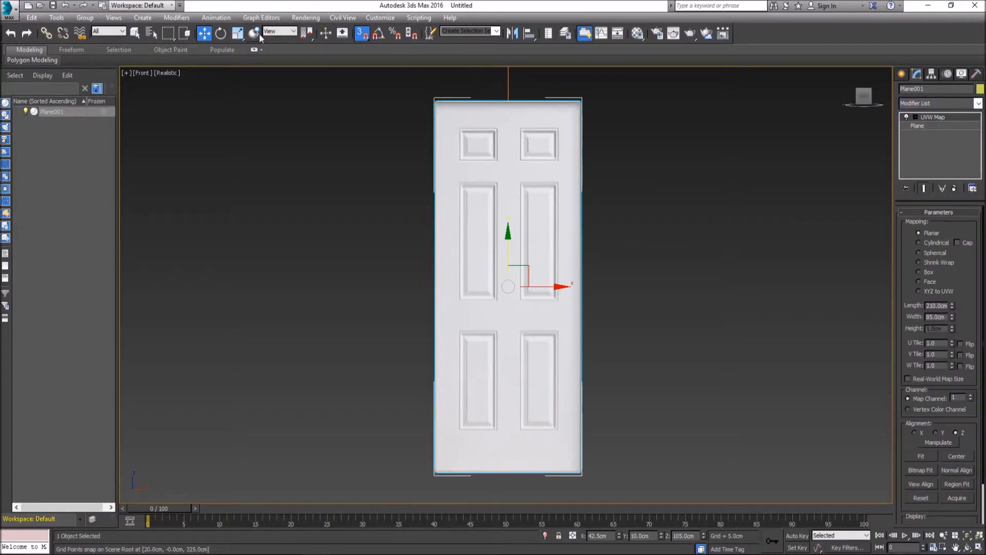
mouse_move(248, 34)
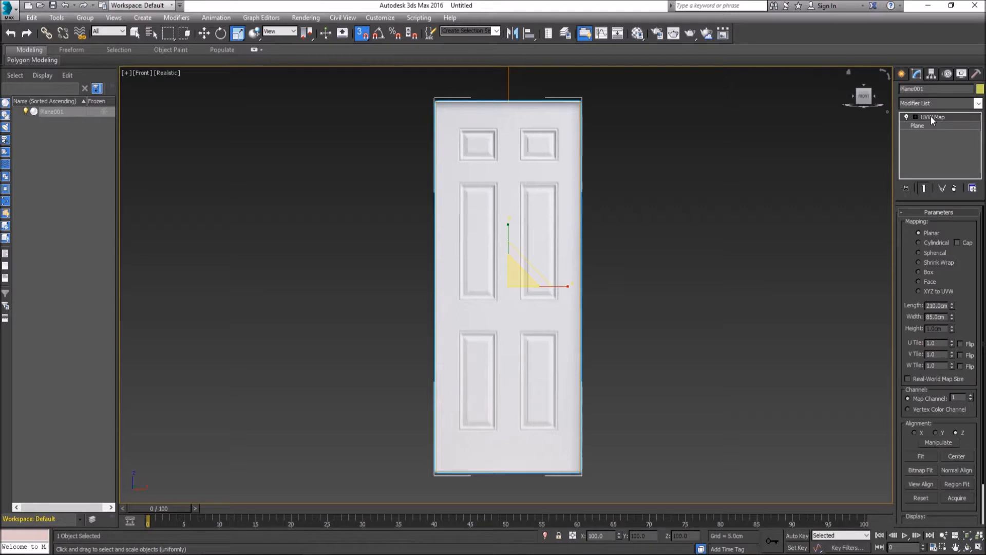
click(933, 117)
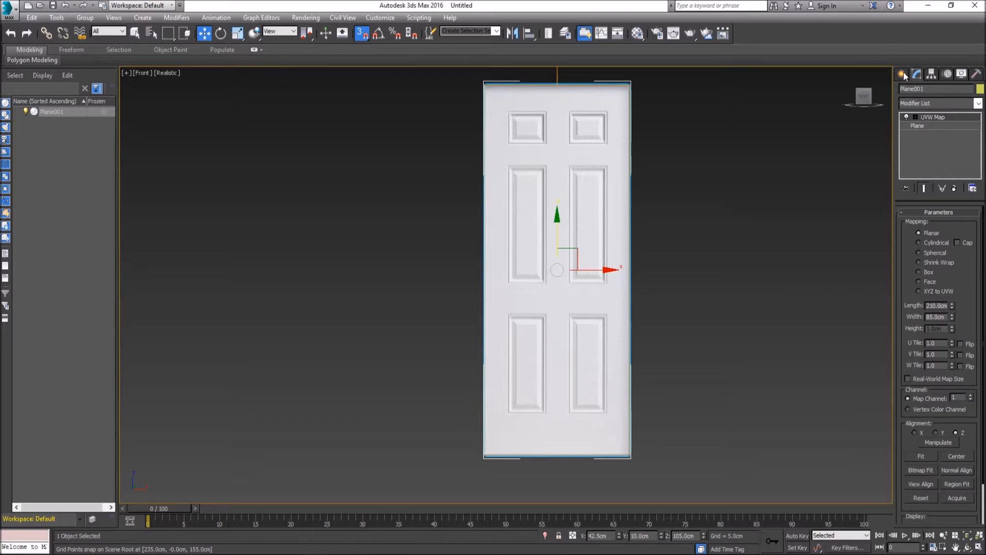
click(902, 74)
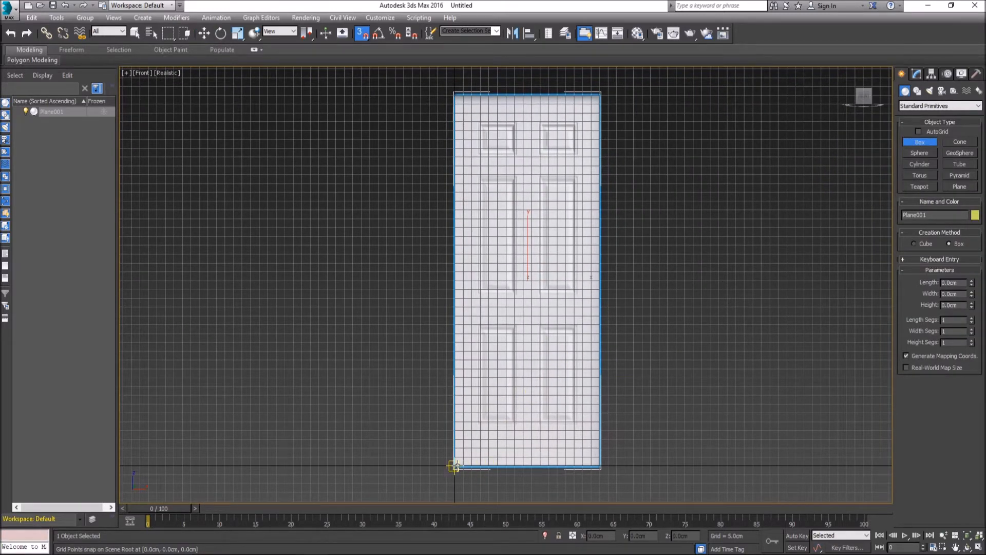
Rename the plane to Door_Ref and drag out Box001 covering the door outline.
drag(454, 466, 563, 466)
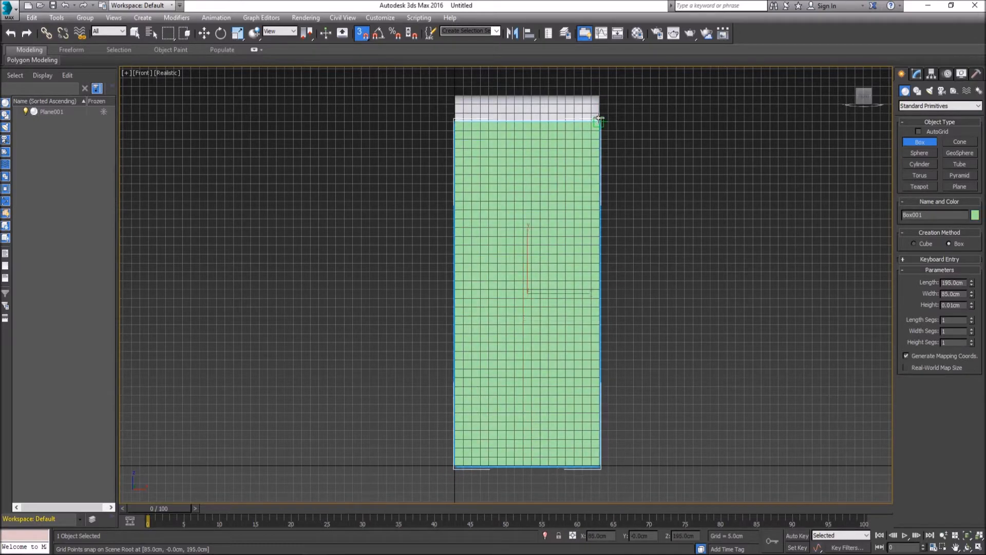
drag(597, 121, 598, 96)
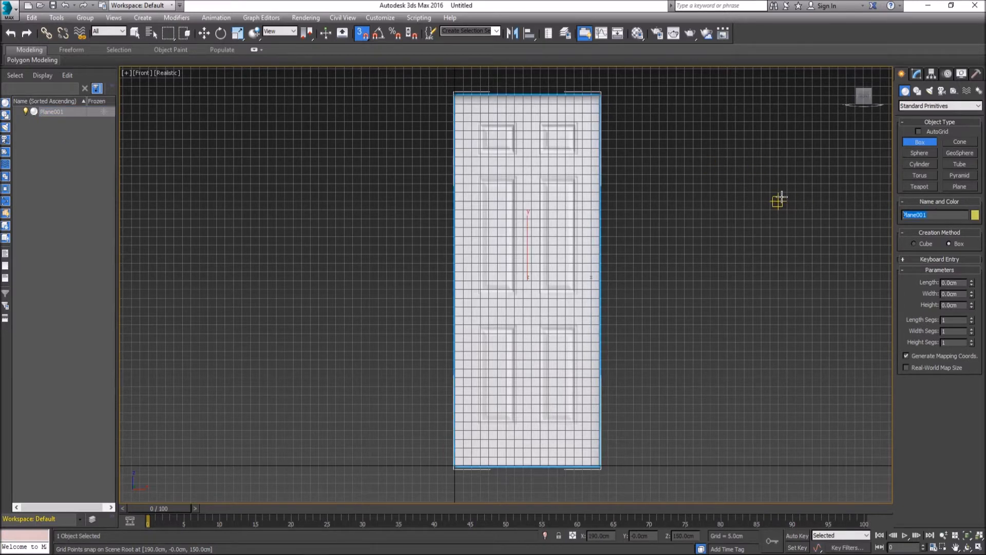
text(Door_Ref)
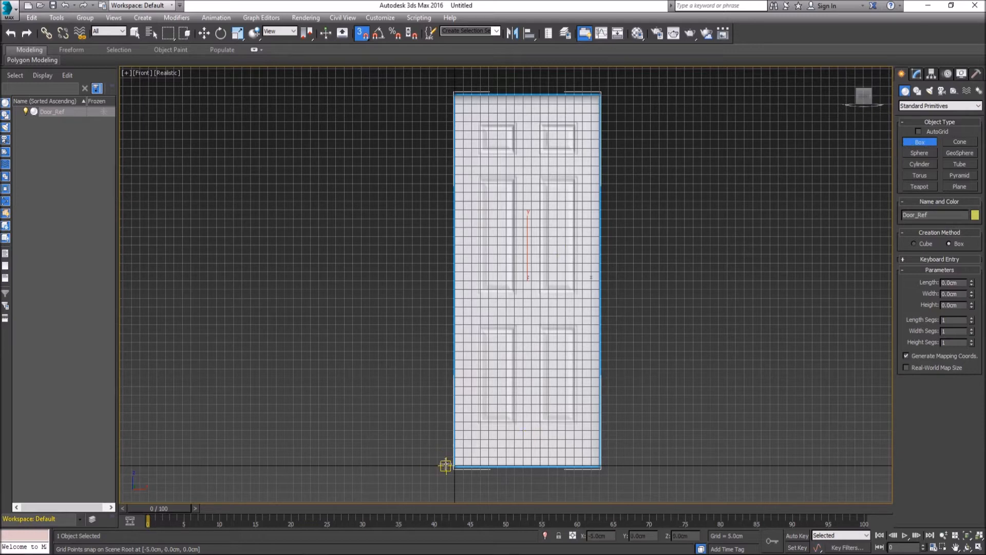
drag(446, 466, 604, 128)
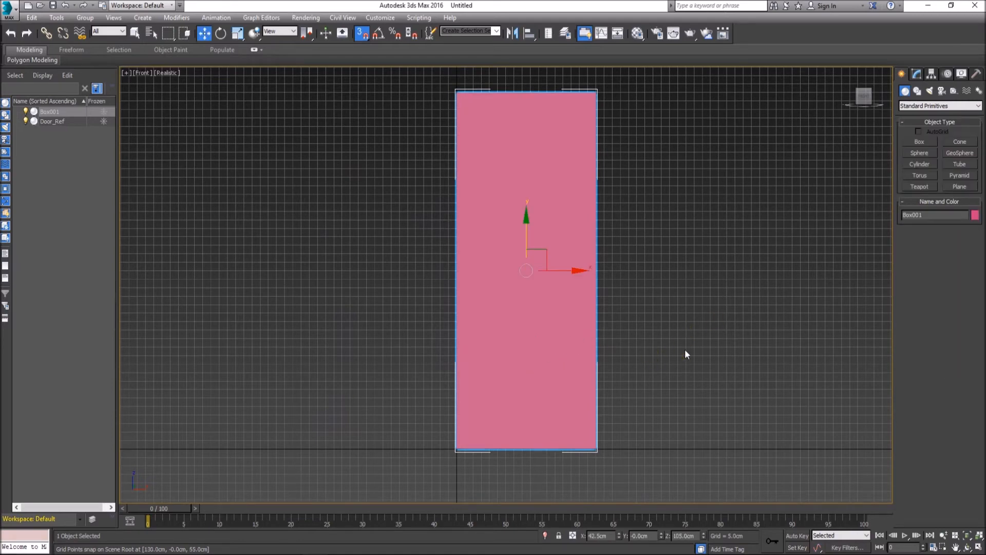
Convert the 210 × 85 × 5 cm Box001 to an Editable Poly.
click(916, 91)
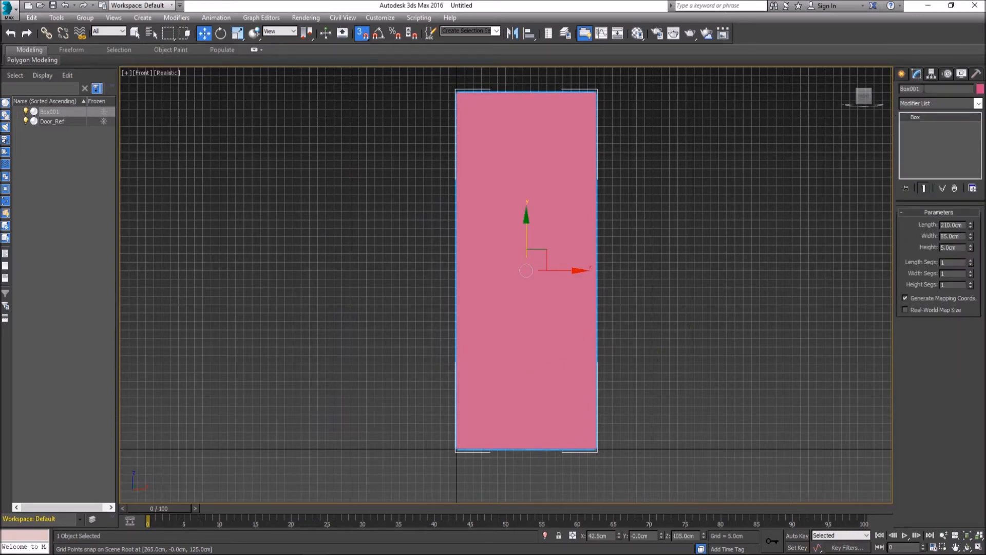
right_click(925, 89)
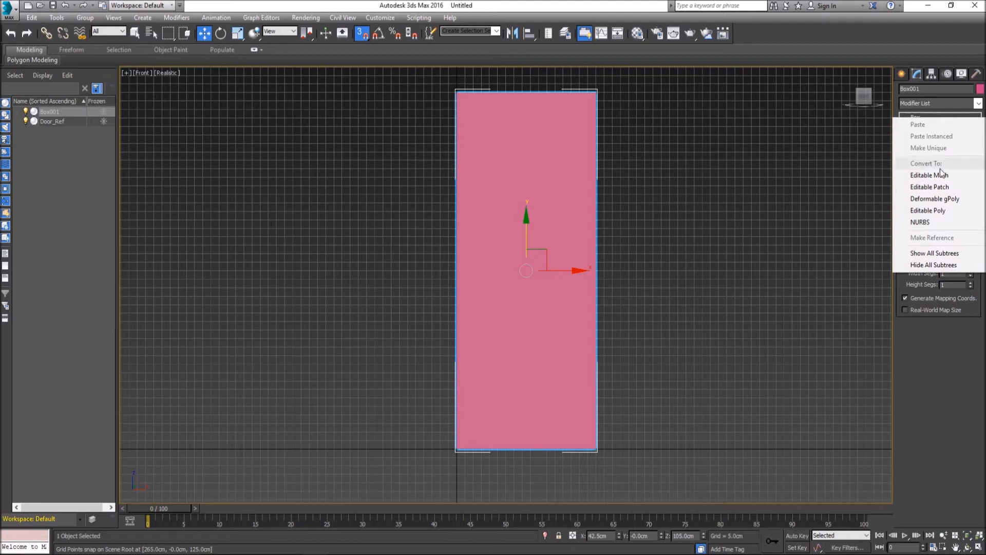
click(927, 210)
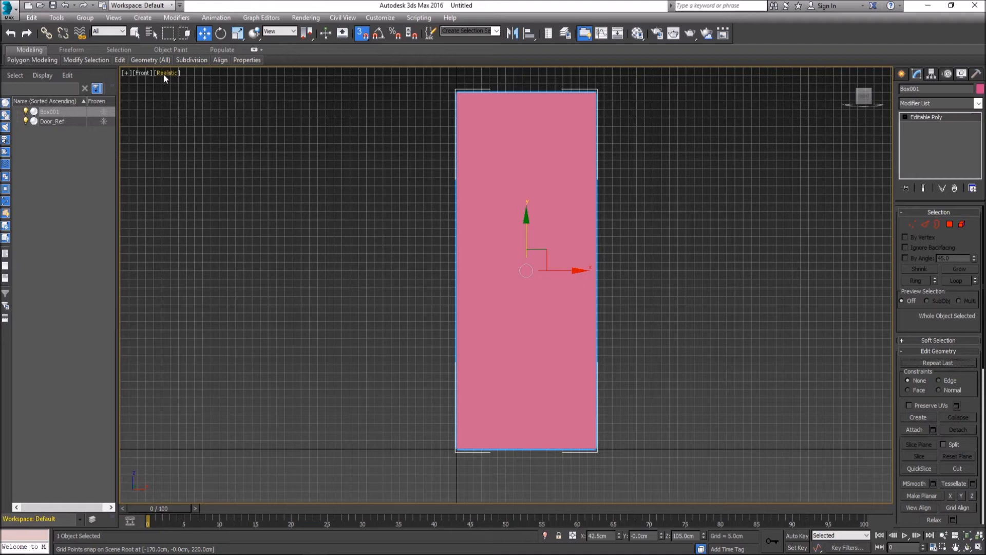
click(167, 72)
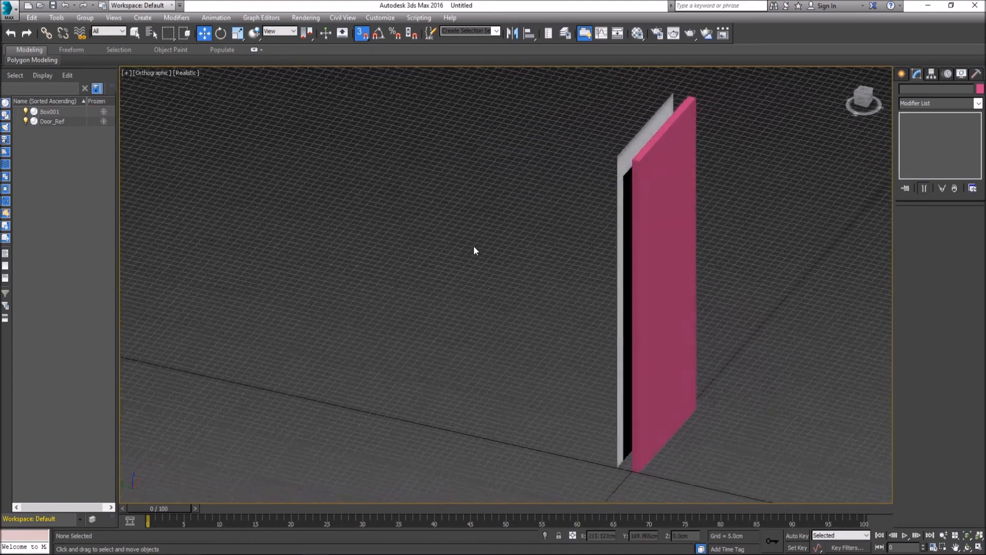
Toggle see-through display on Box001 so the Door_Ref image shows through.
key(f)
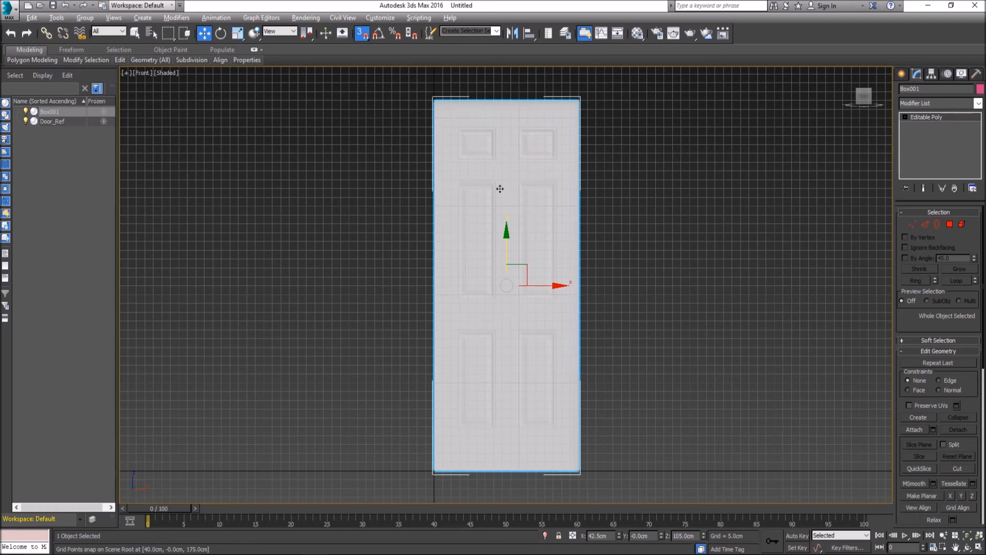
mouse_move(489, 156)
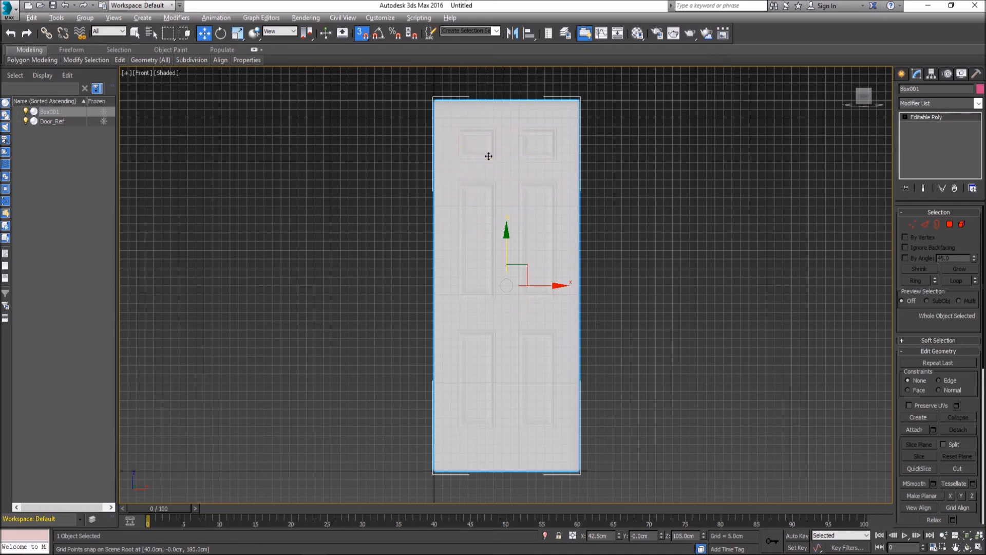